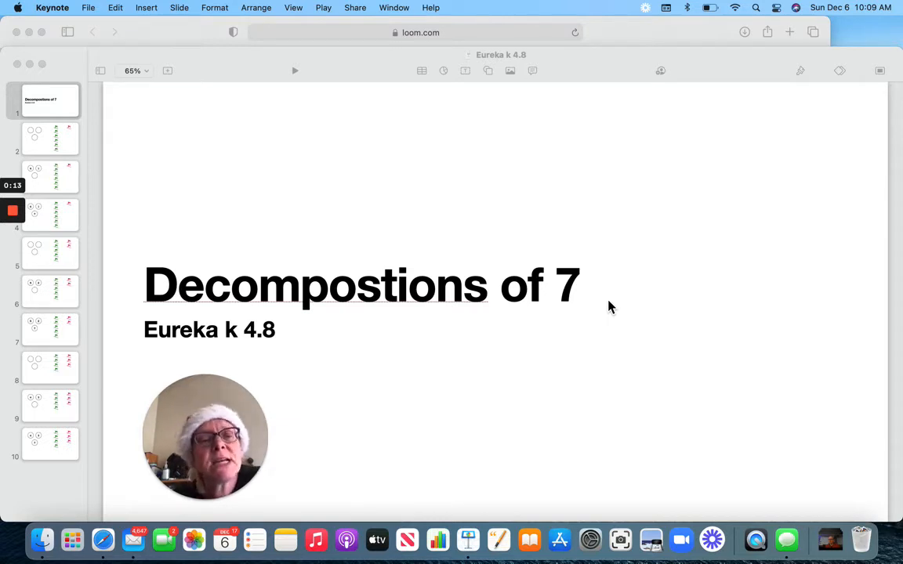
- Show slide 4, where 6 and 1 make 7 with six green and one pink skier
{"action": "left_click", "coordinate": [50, 139]}
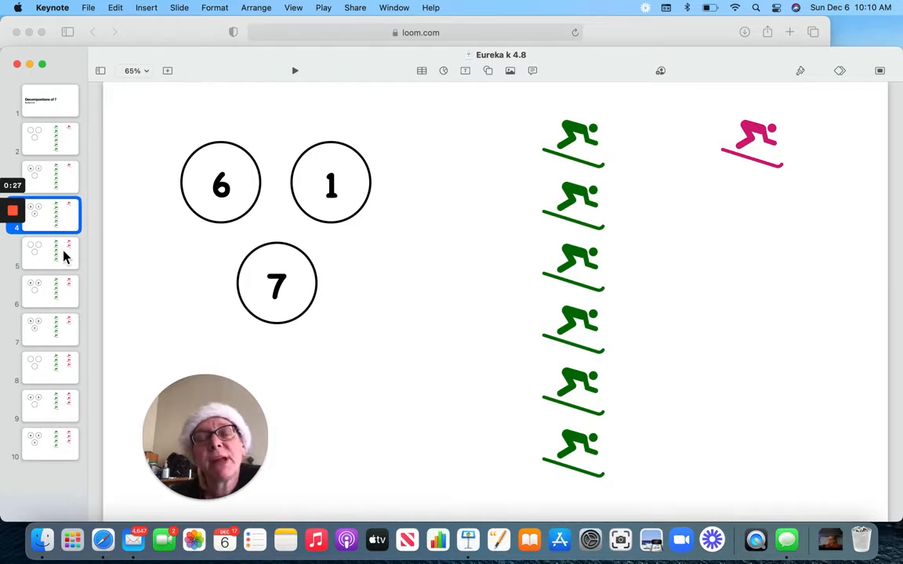
- Show slide 5, the empty 5 + 2 number bond with five green and two pink skiers
{"action": "left_click", "coordinate": [49, 252]}
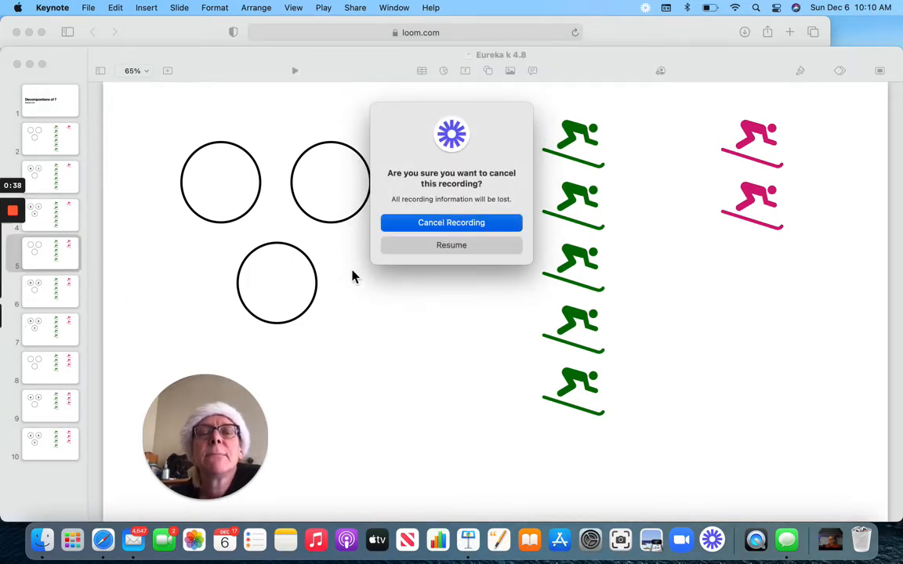
{"action": "left_click", "coordinate": [451, 245]}
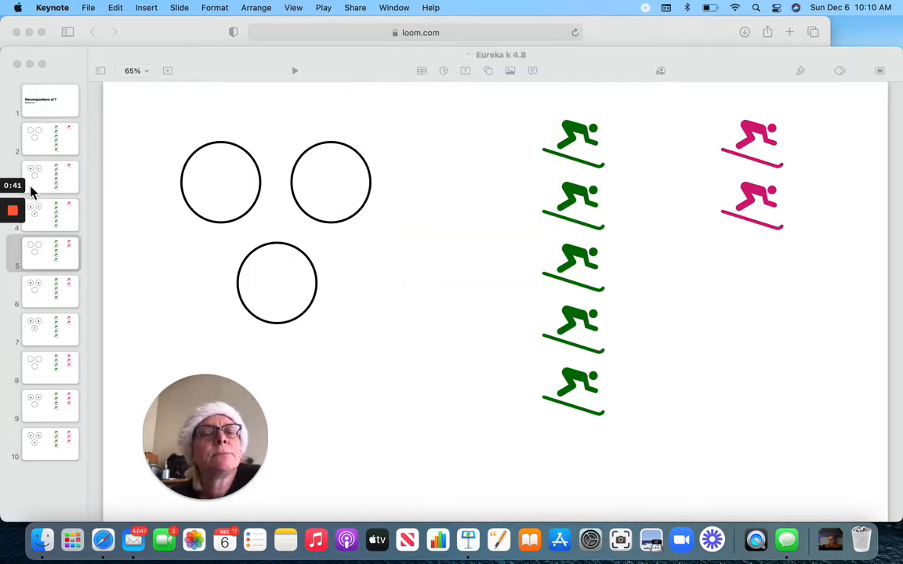
{"action": "mouse_move", "coordinate": [66, 240]}
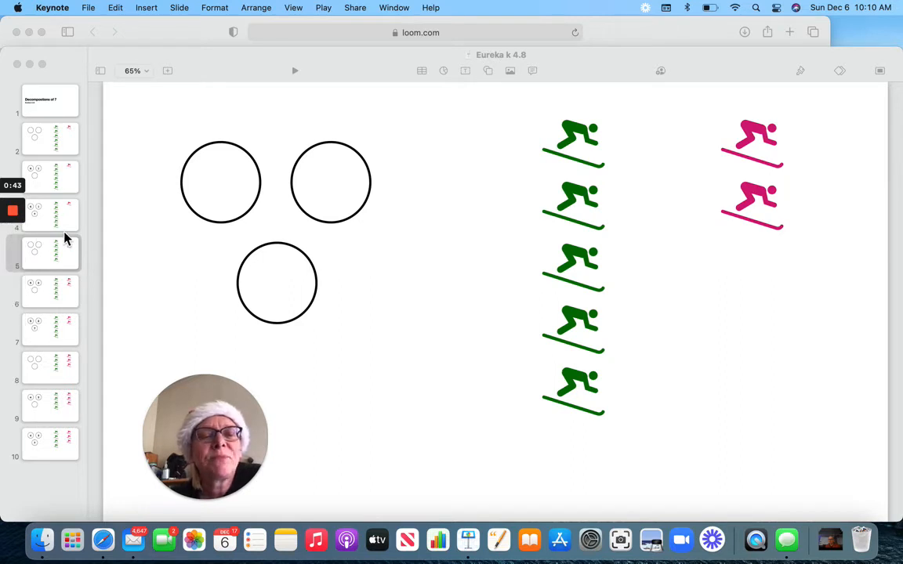
- Step from slide 6 (5 and 2 filled in) to the blank 4 + 3 bond slide
{"action": "left_click", "coordinate": [49, 292]}
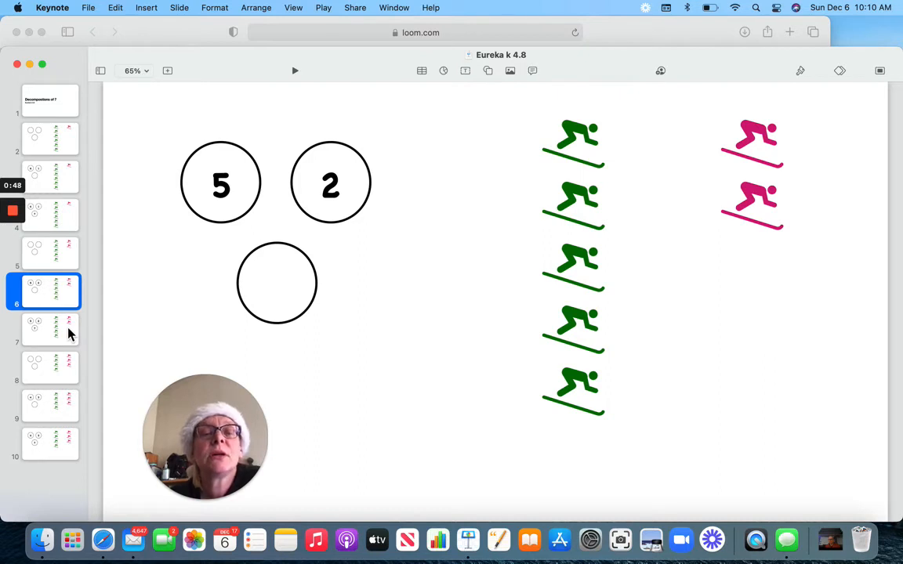
{"action": "left_click", "coordinate": [49, 329]}
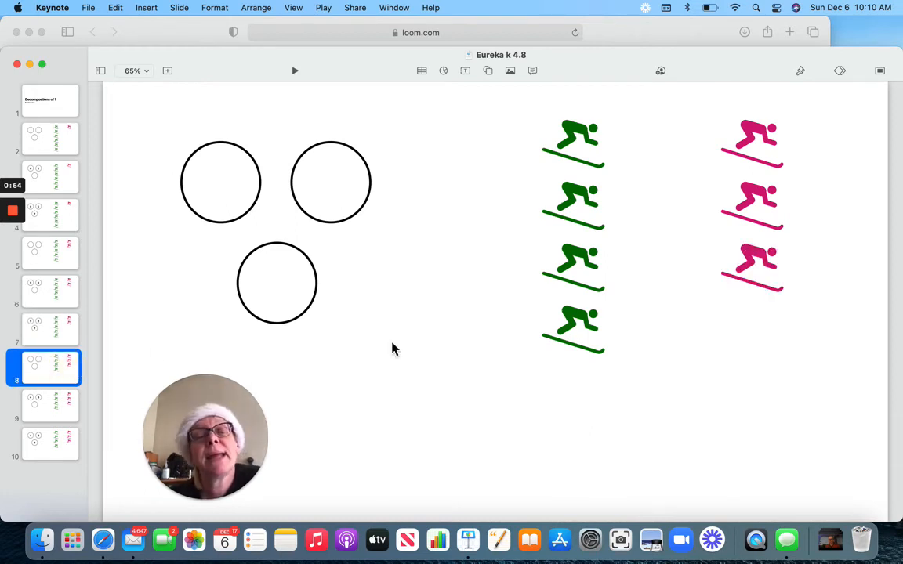
{"action": "mouse_move", "coordinate": [597, 161]}
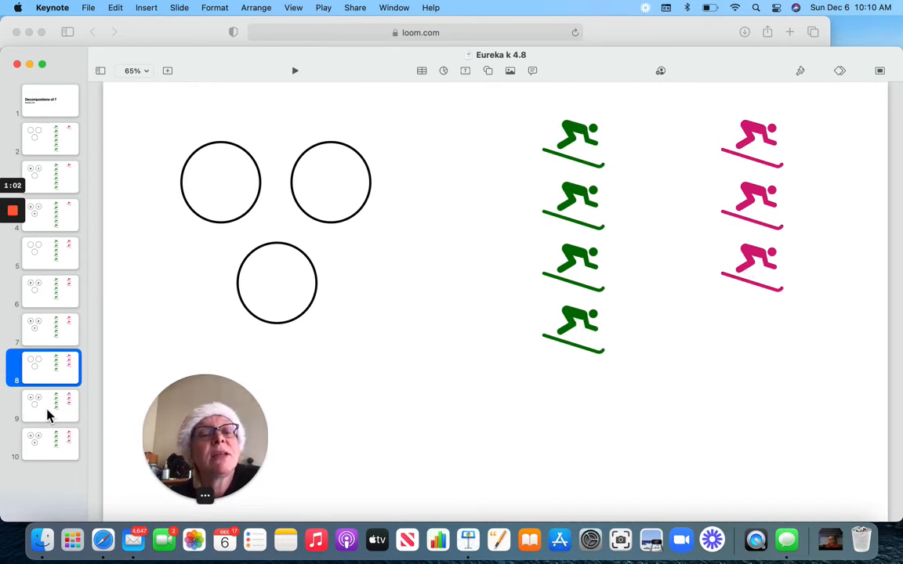
- Show slide 10, where 4 and 3 make 7 beside four green and three pink skiers
{"action": "left_click", "coordinate": [49, 443]}
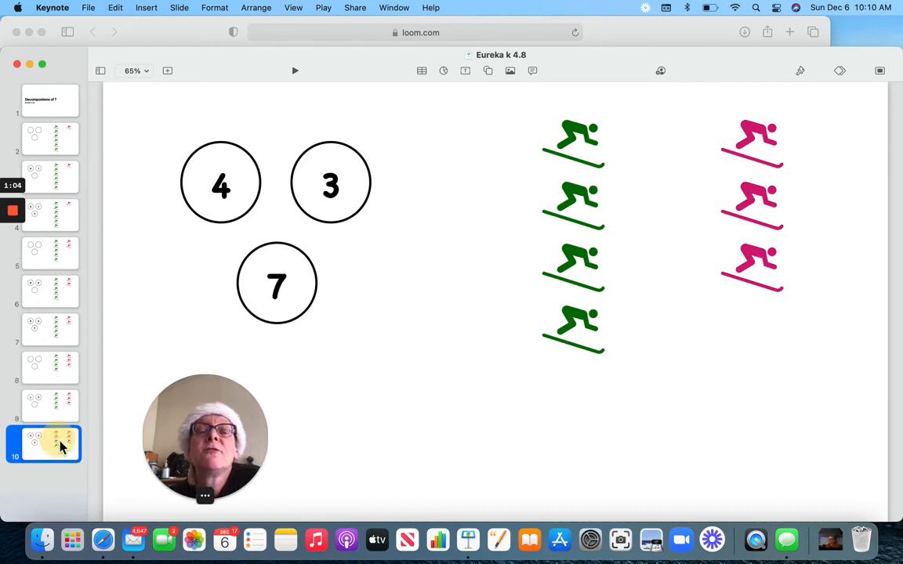
{"action": "mouse_move", "coordinate": [176, 338]}
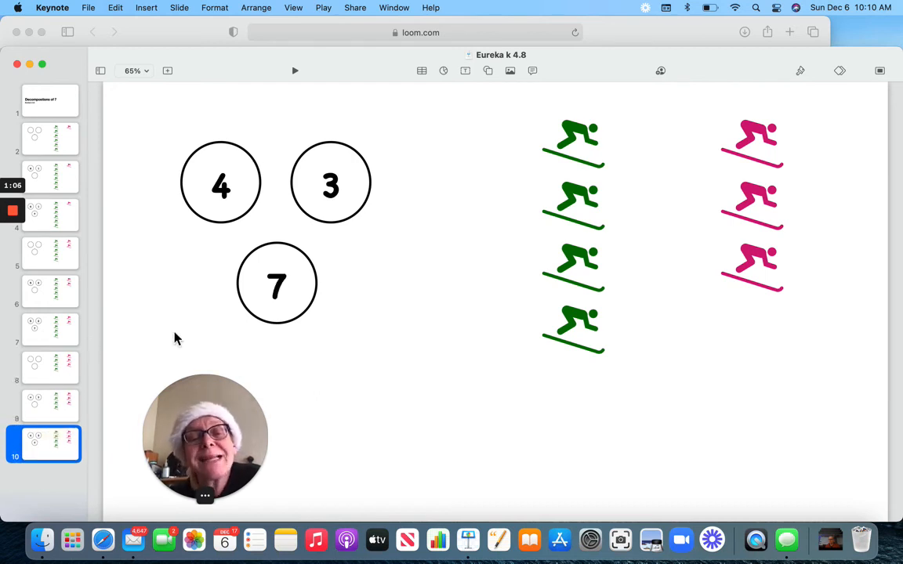
{"action": "mouse_move", "coordinate": [133, 251]}
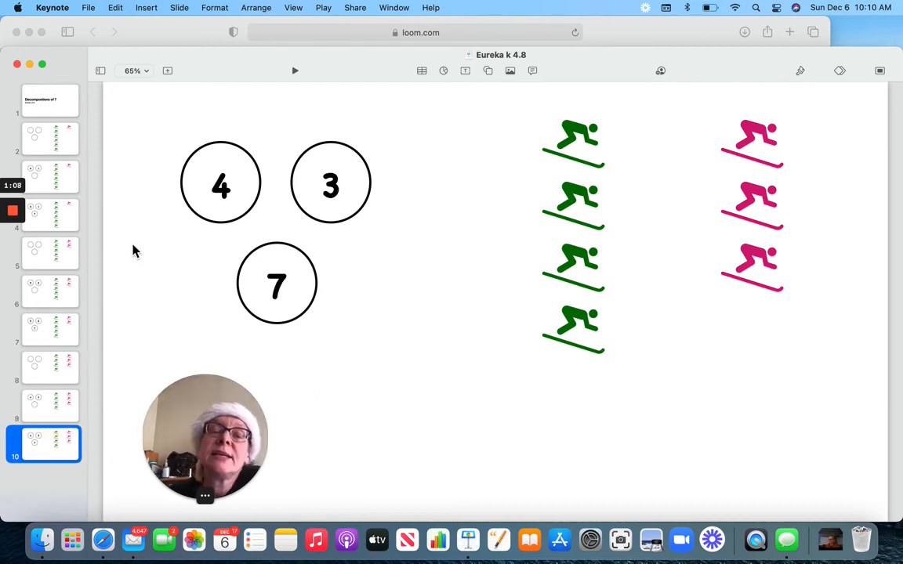